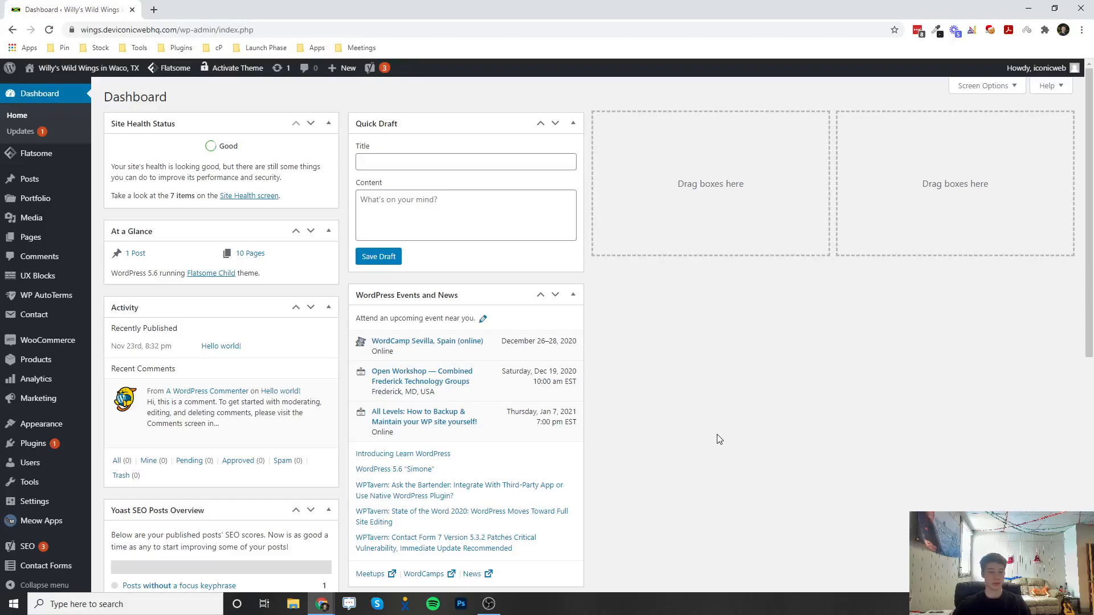
mouse_move(710, 416)
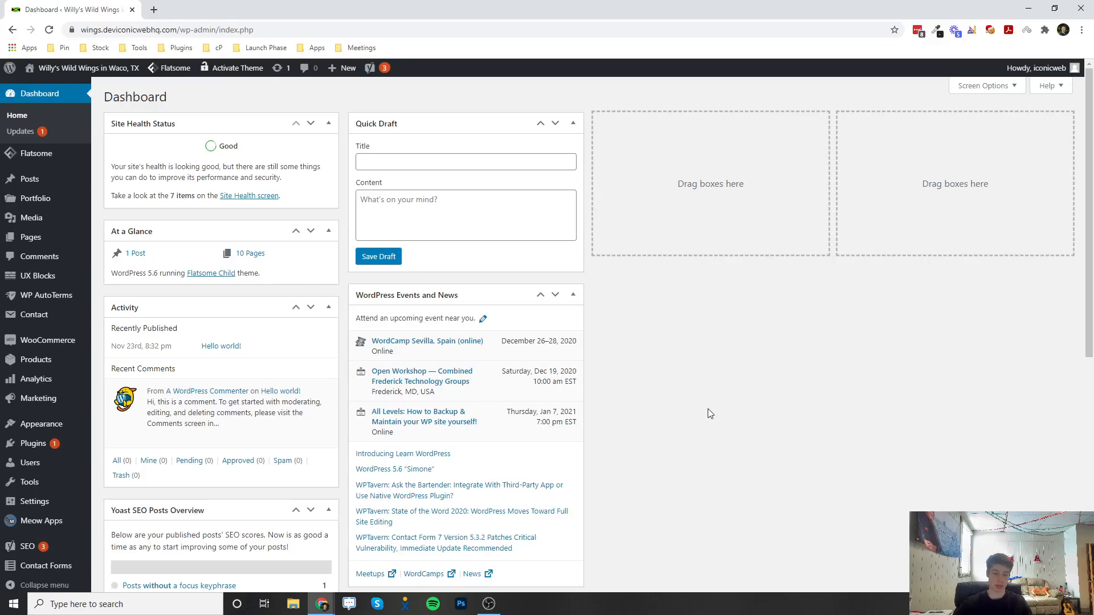
mouse_move(99, 102)
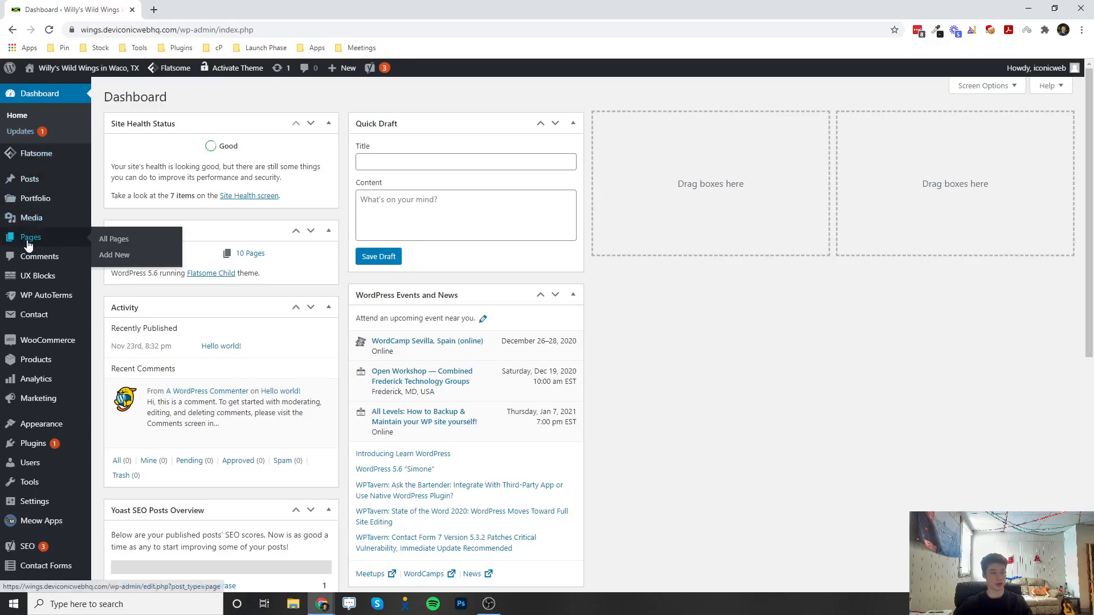
mouse_move(66, 242)
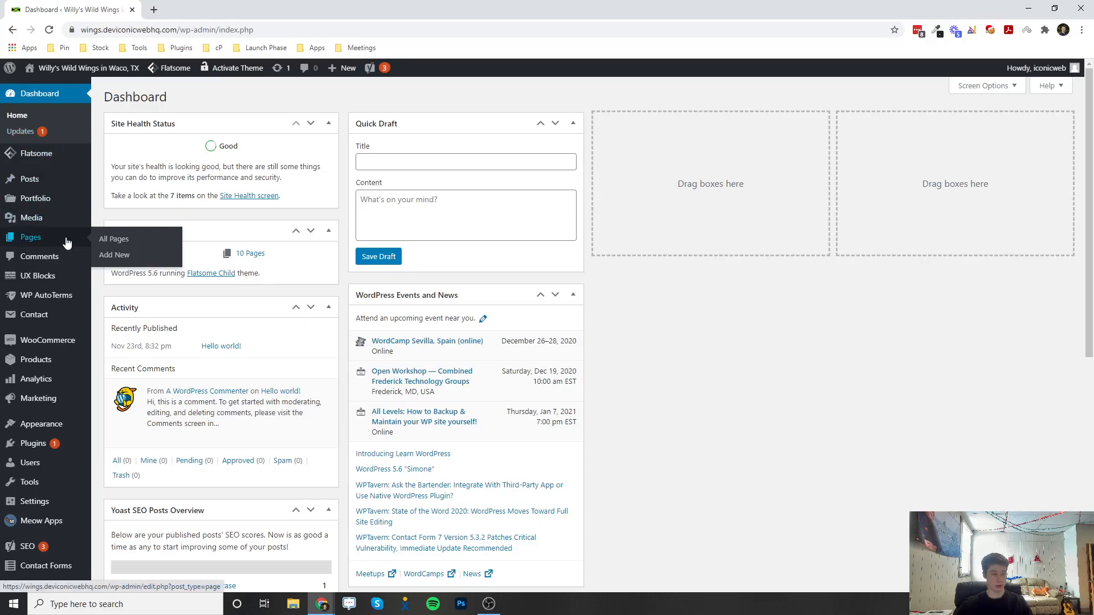
Show the Pages list with all ten site pages.
click(112, 239)
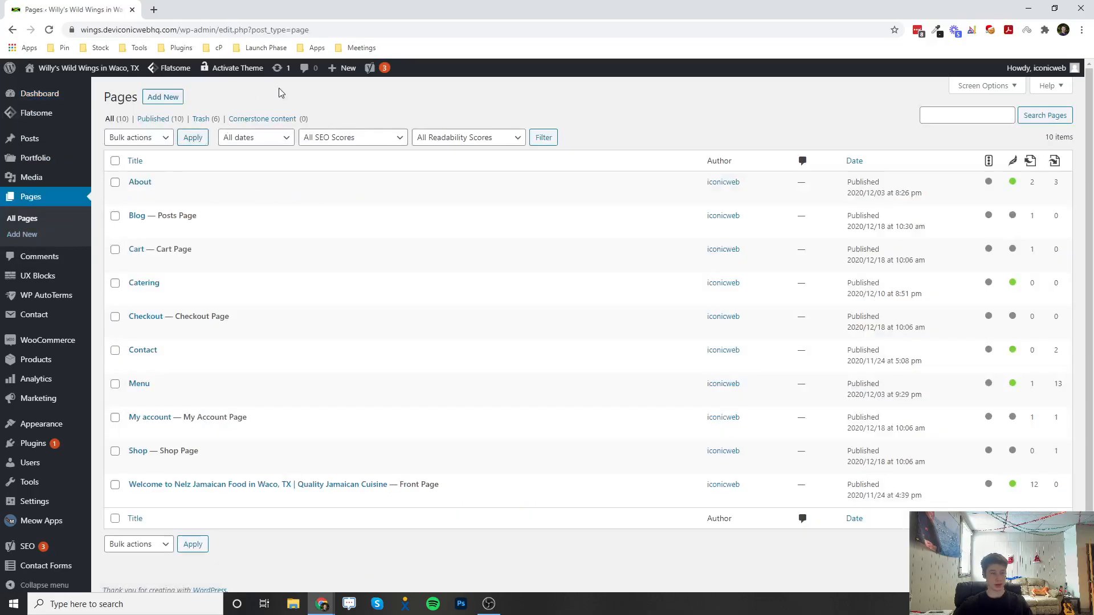
mouse_move(192, 491)
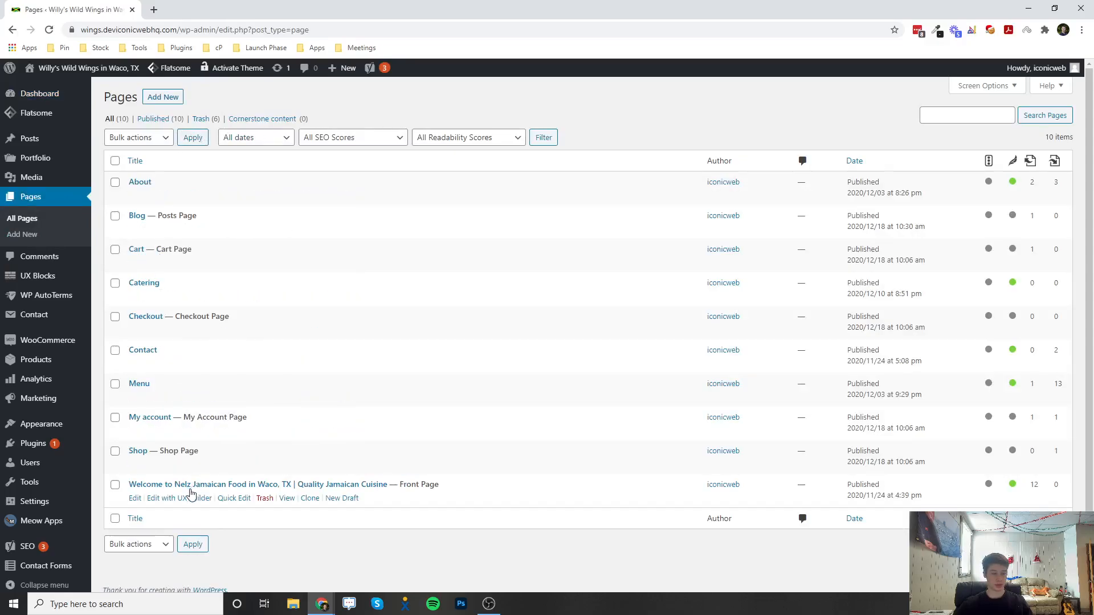
mouse_move(100, 479)
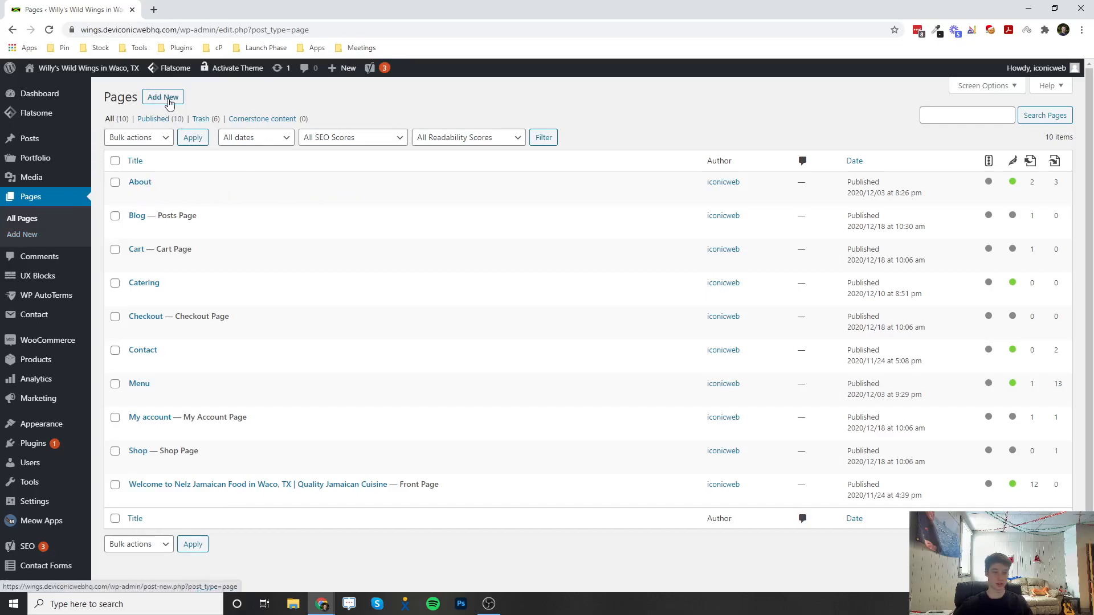
mouse_move(140, 181)
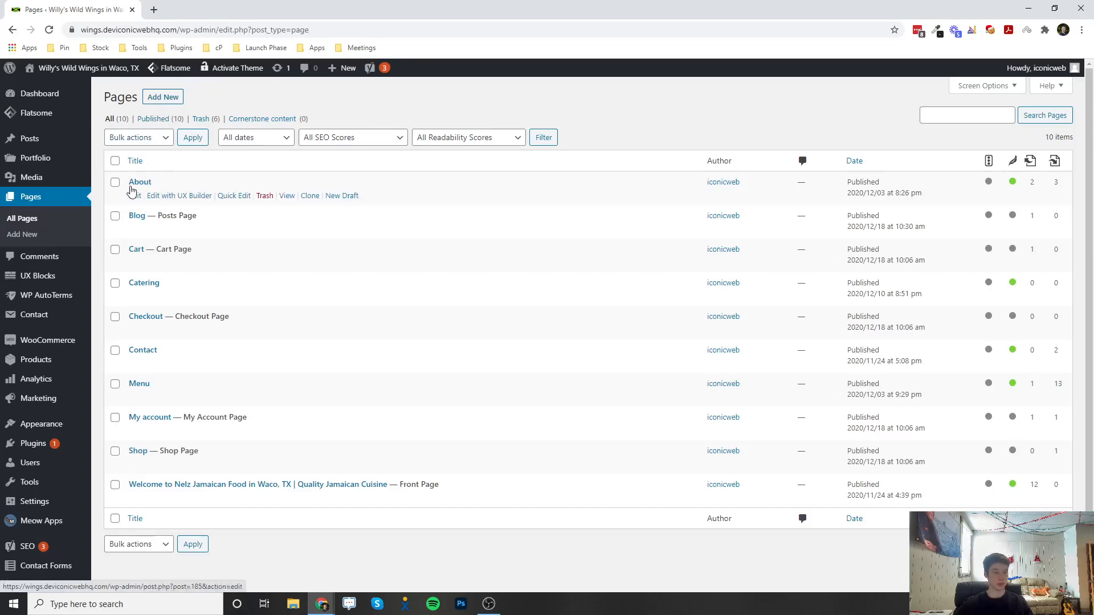
mouse_move(138, 191)
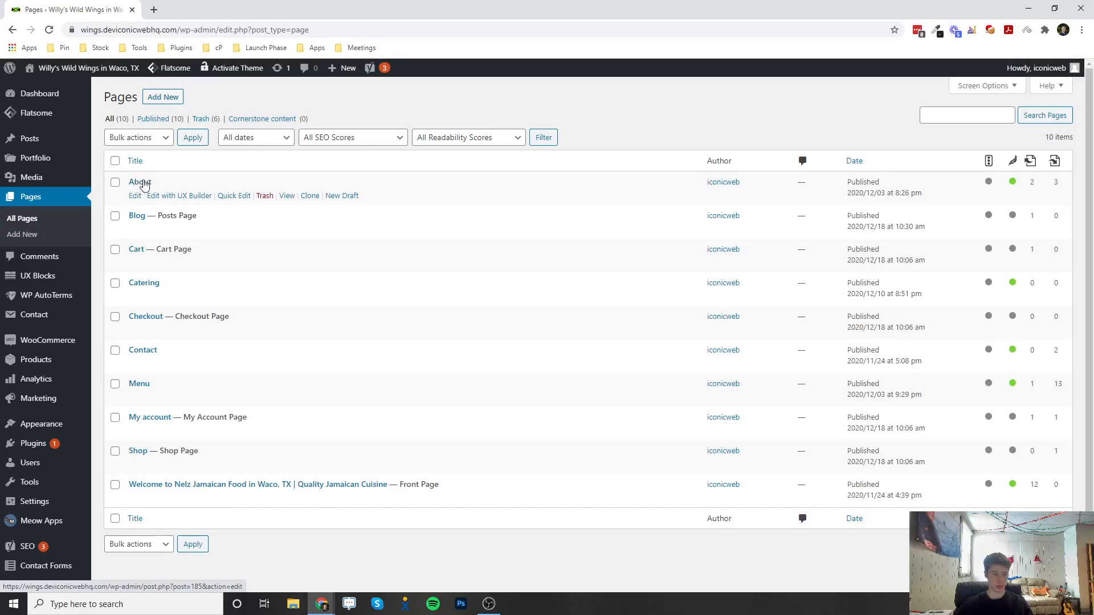
mouse_move(143, 196)
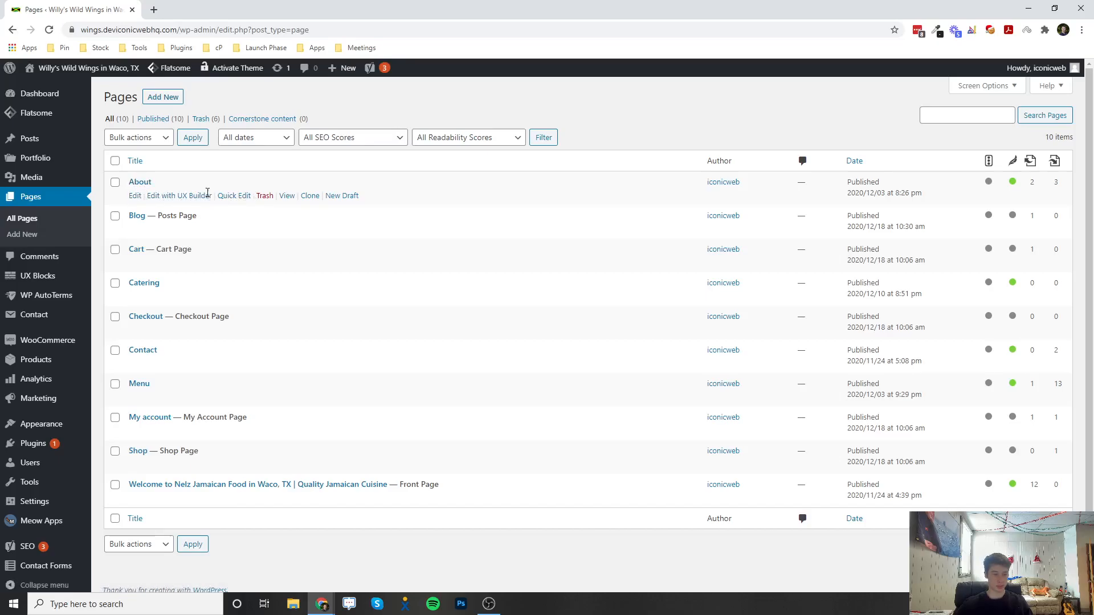
mouse_move(264, 199)
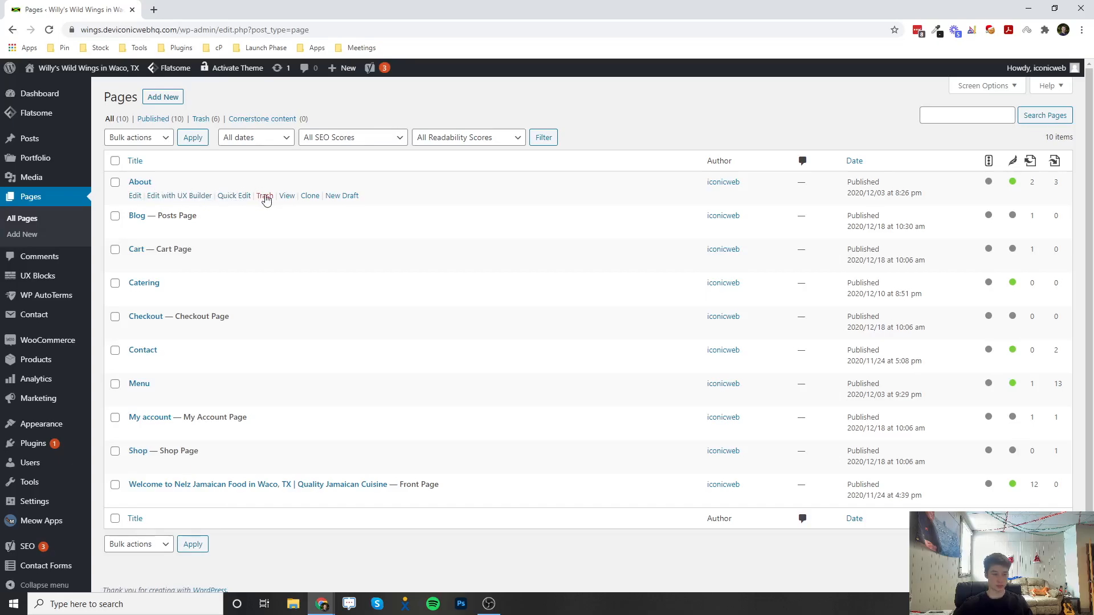
mouse_move(265, 199)
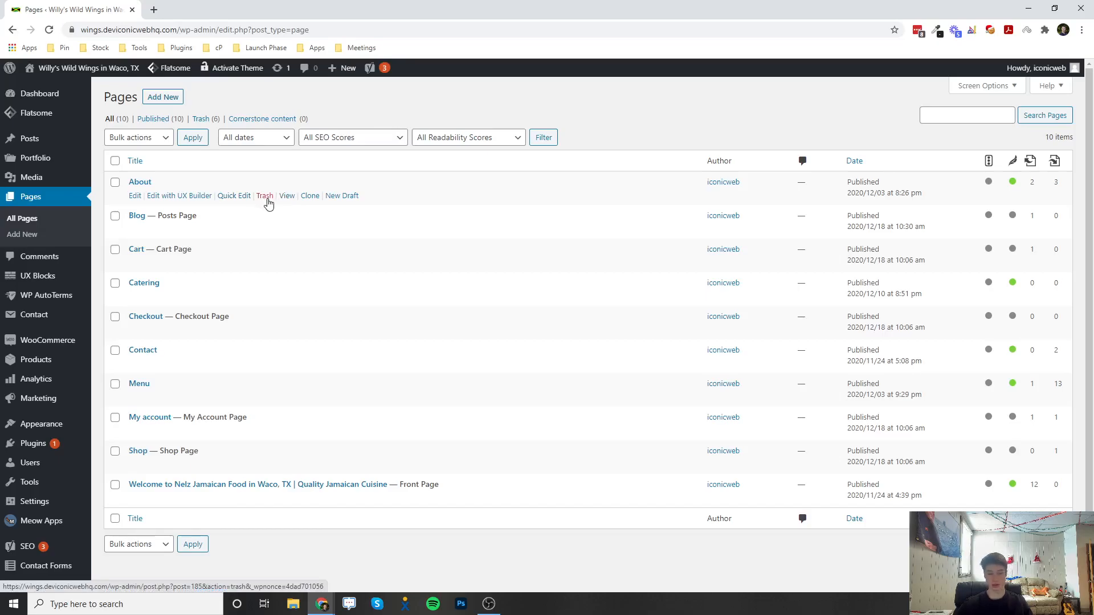
mouse_move(310, 196)
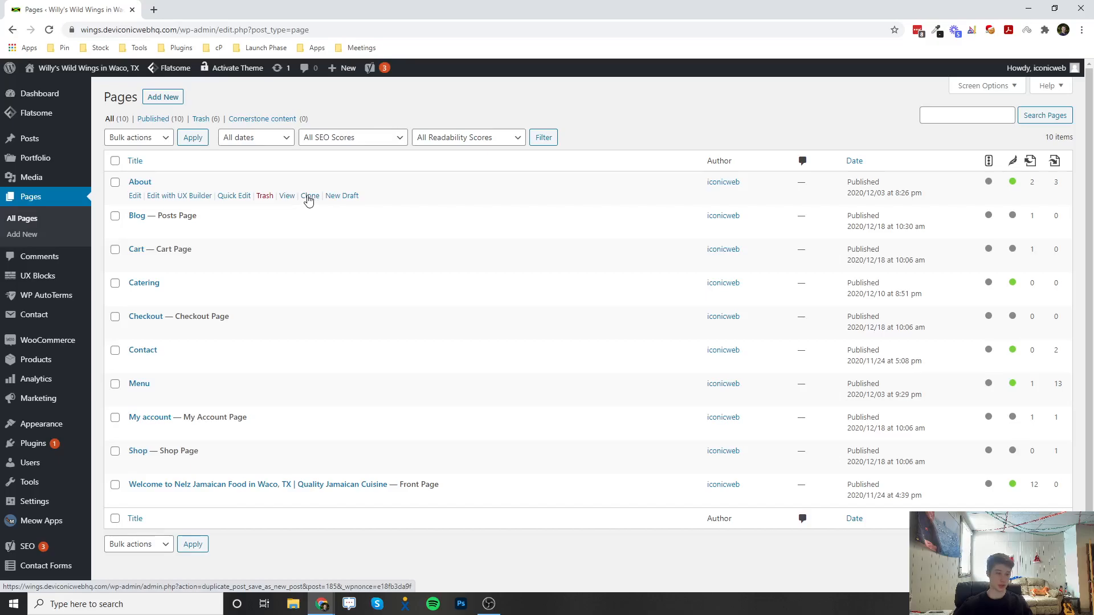
mouse_move(300, 199)
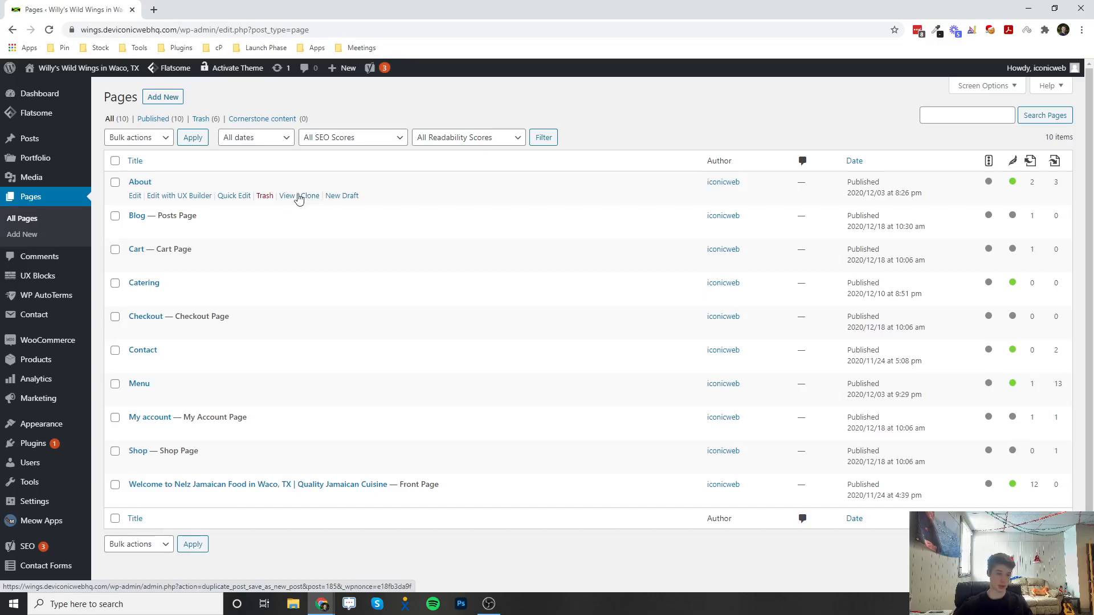
mouse_move(310, 198)
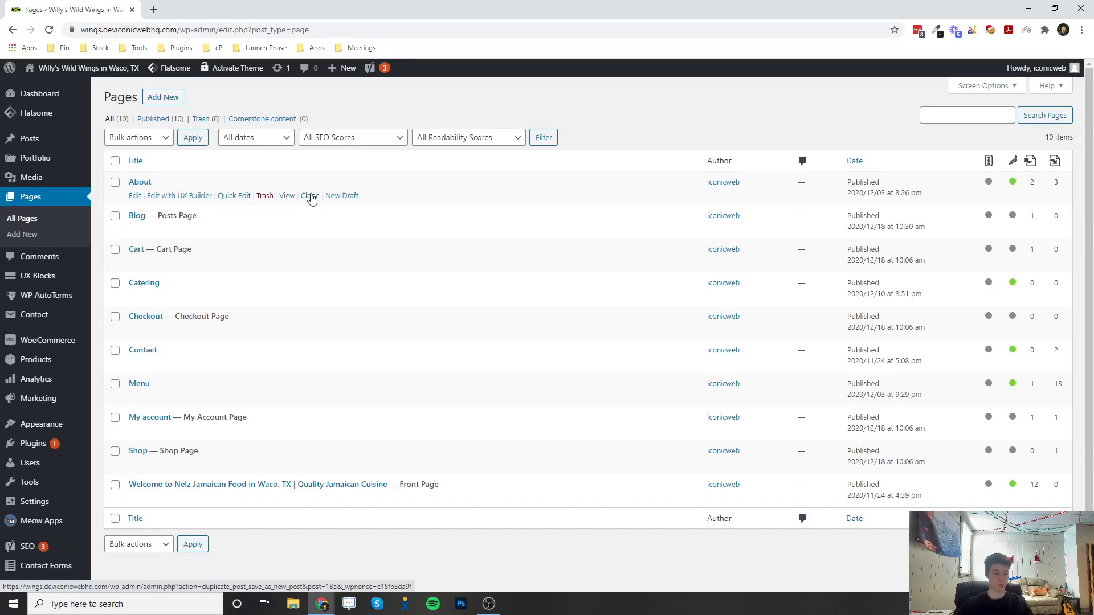
mouse_move(234, 196)
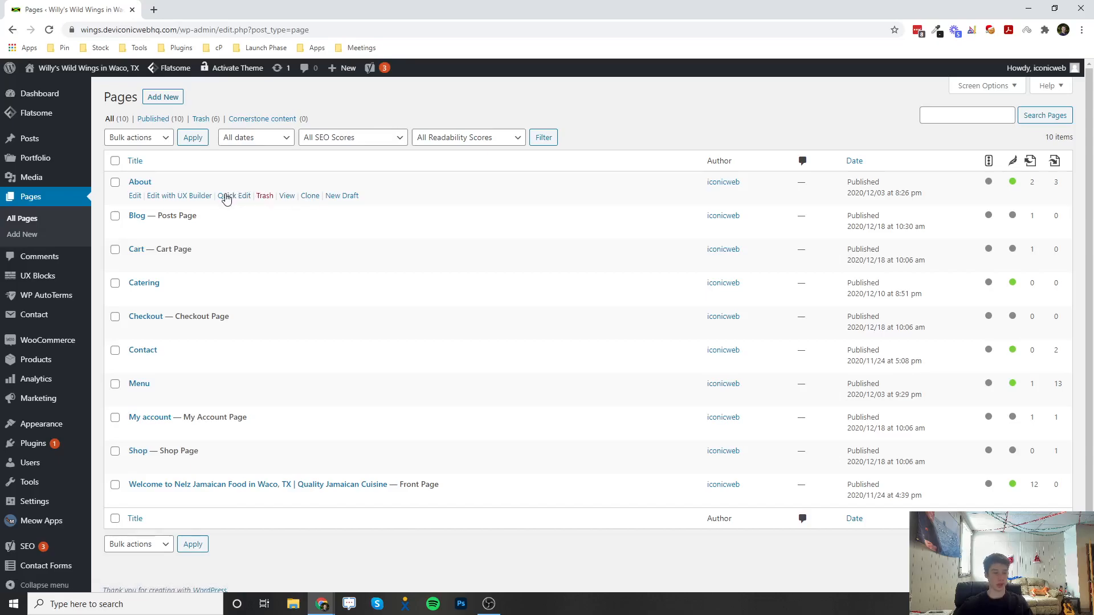
click(233, 196)
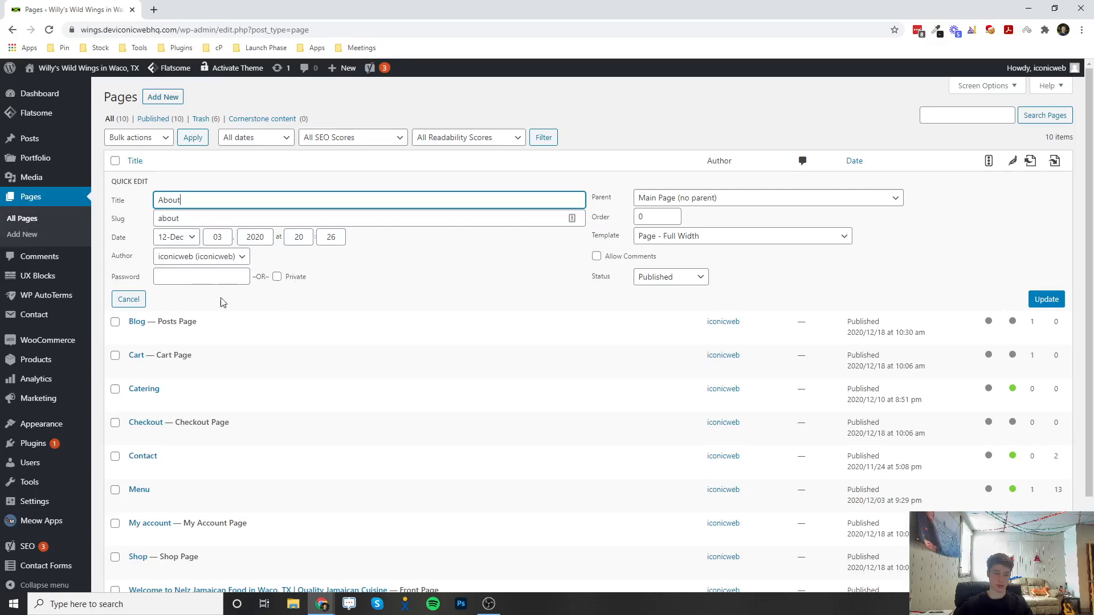
click(129, 299)
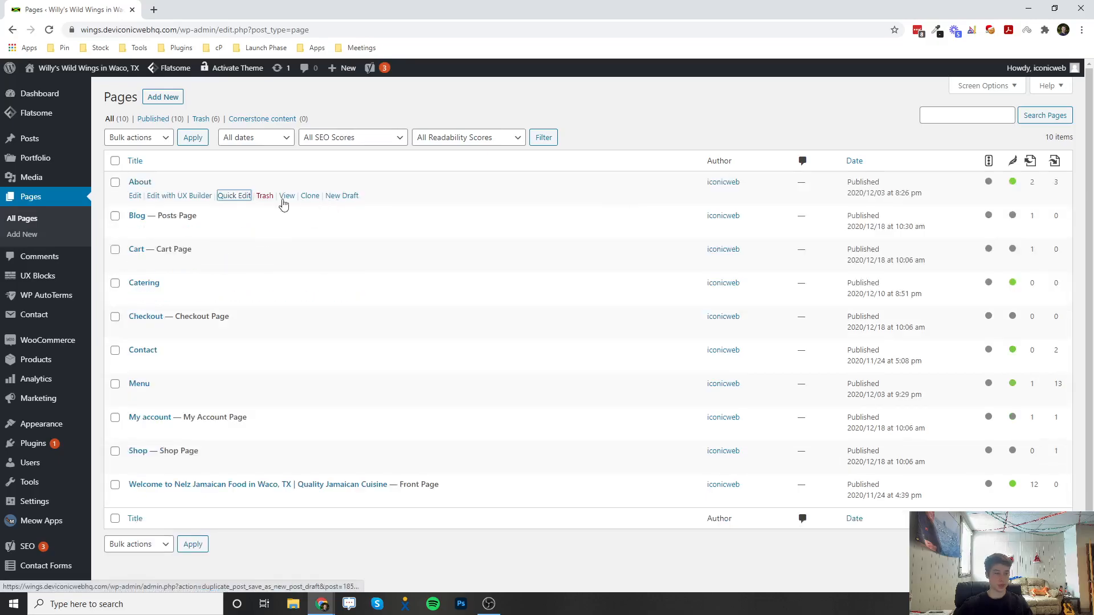
mouse_move(179, 195)
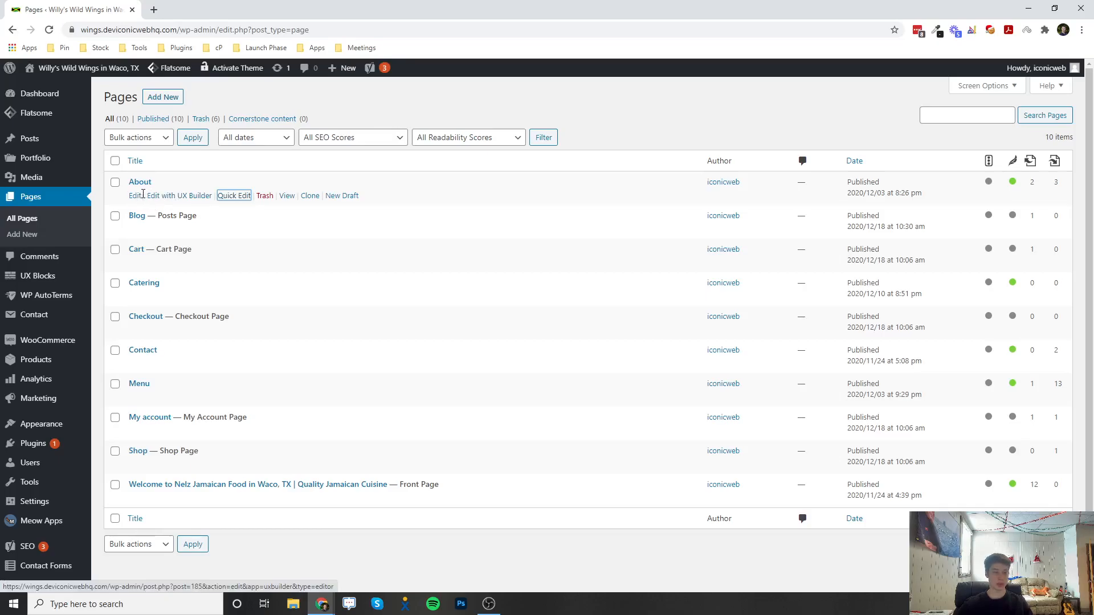
mouse_move(135, 197)
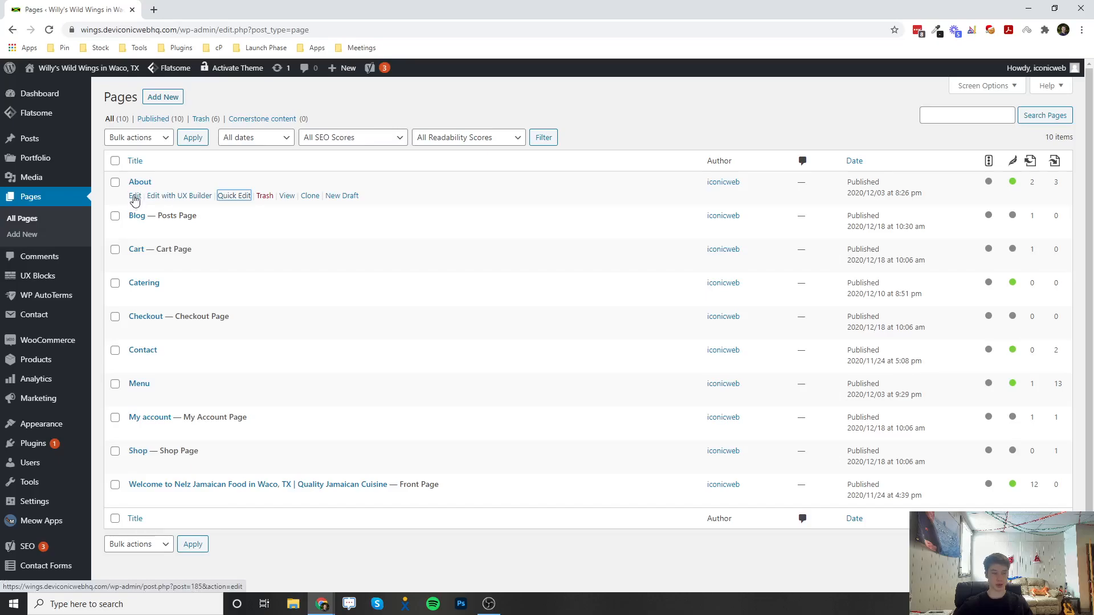
click(134, 195)
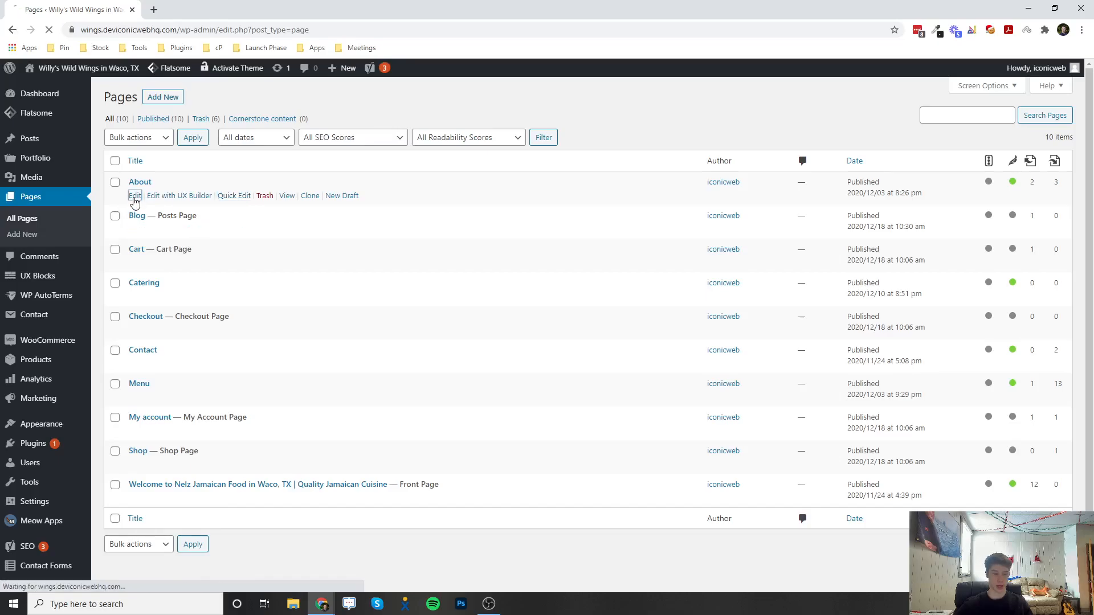
click(134, 195)
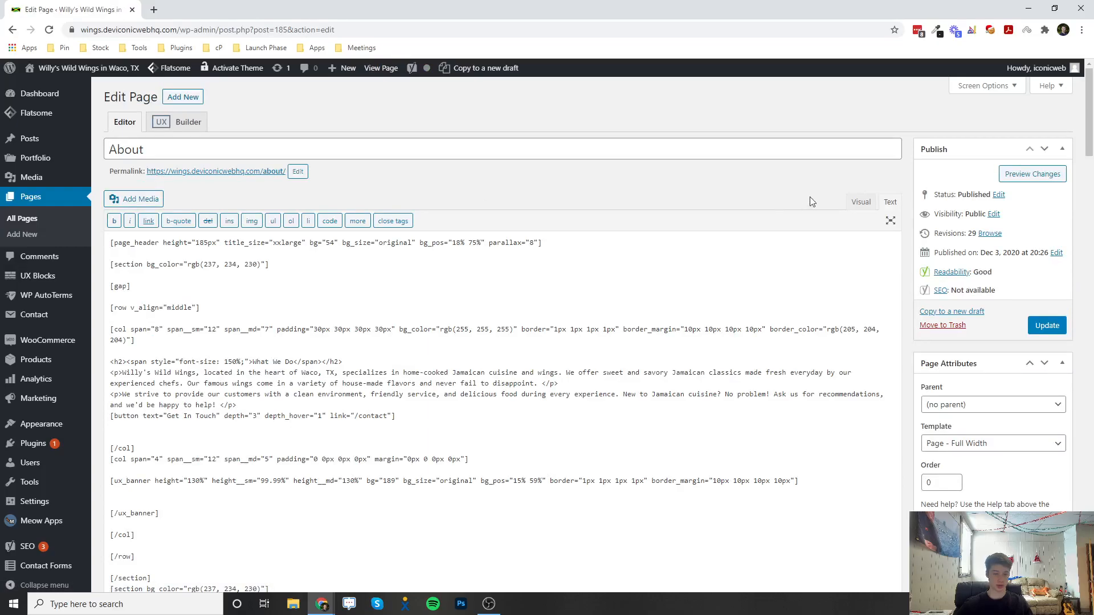
click(860, 189)
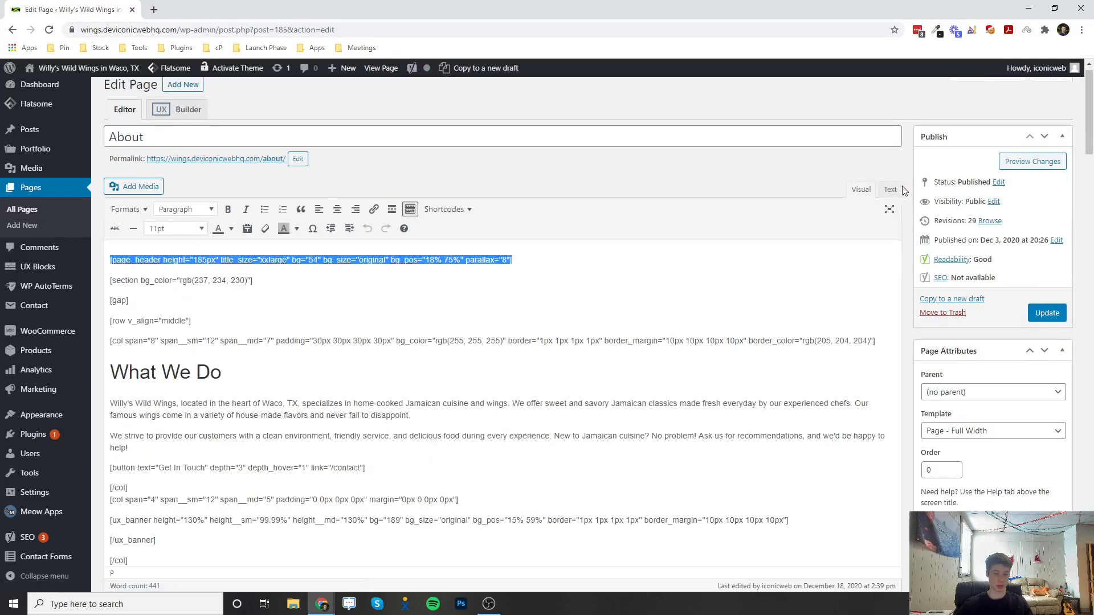
scroll(down, 3)
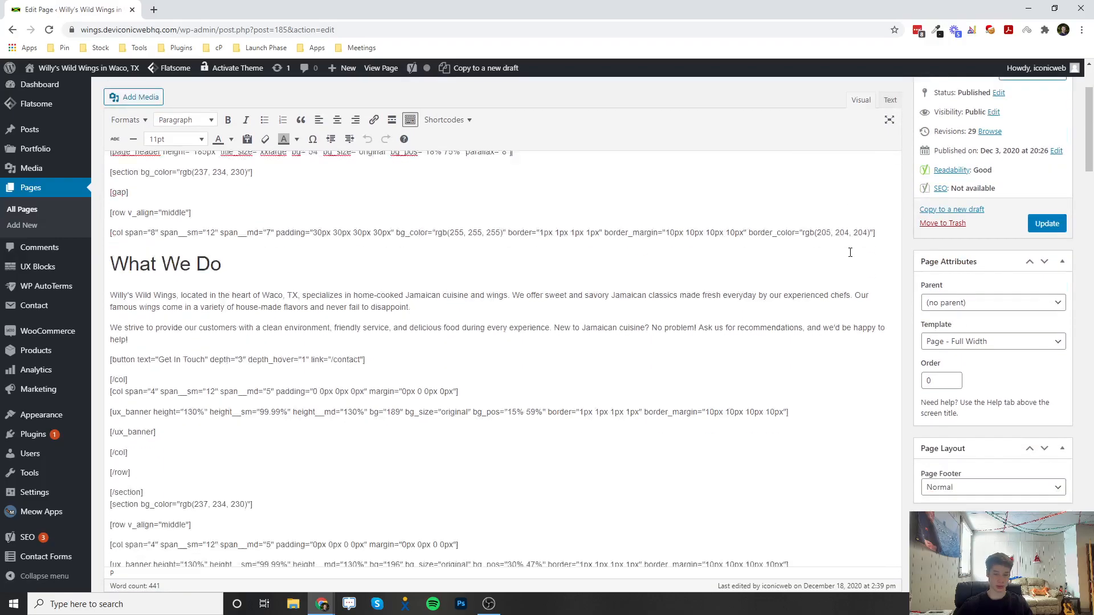
scroll(down, 3)
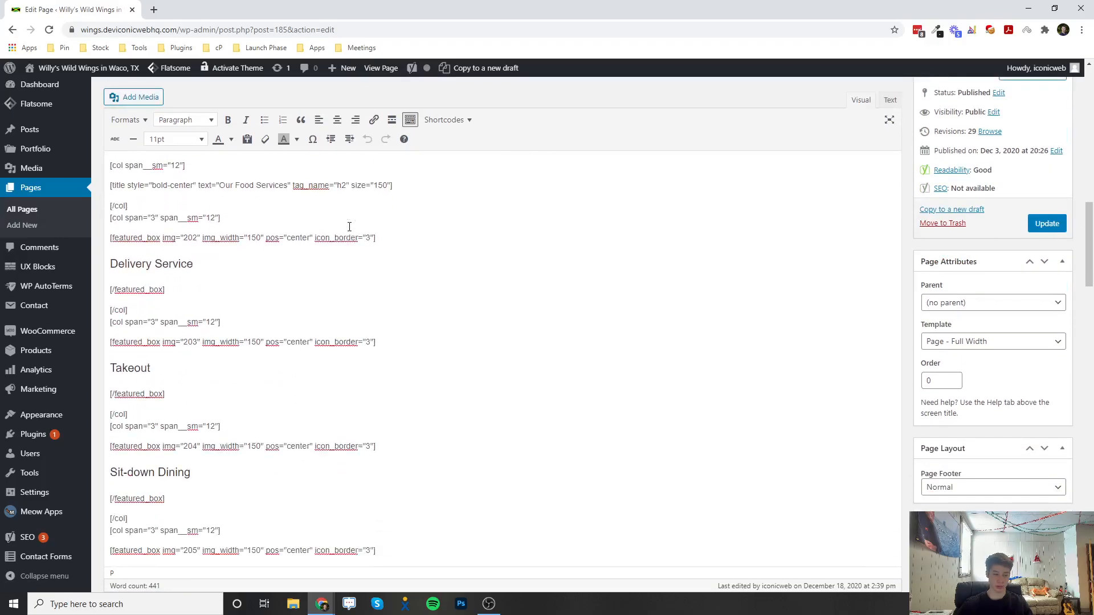
scroll(down, 3)
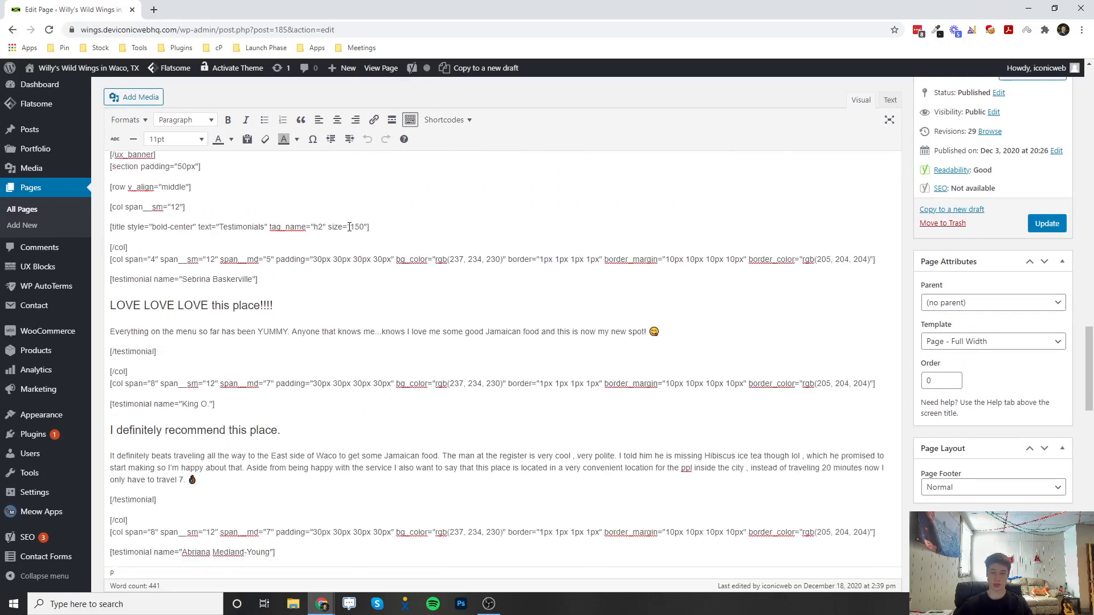
scroll(down, 3)
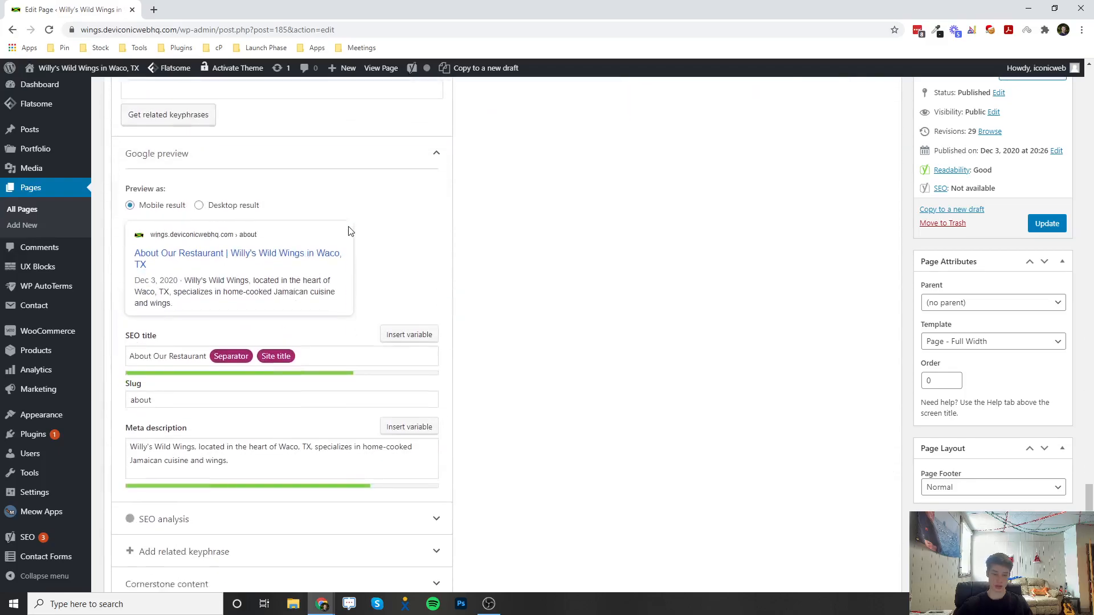
scroll(up, 3)
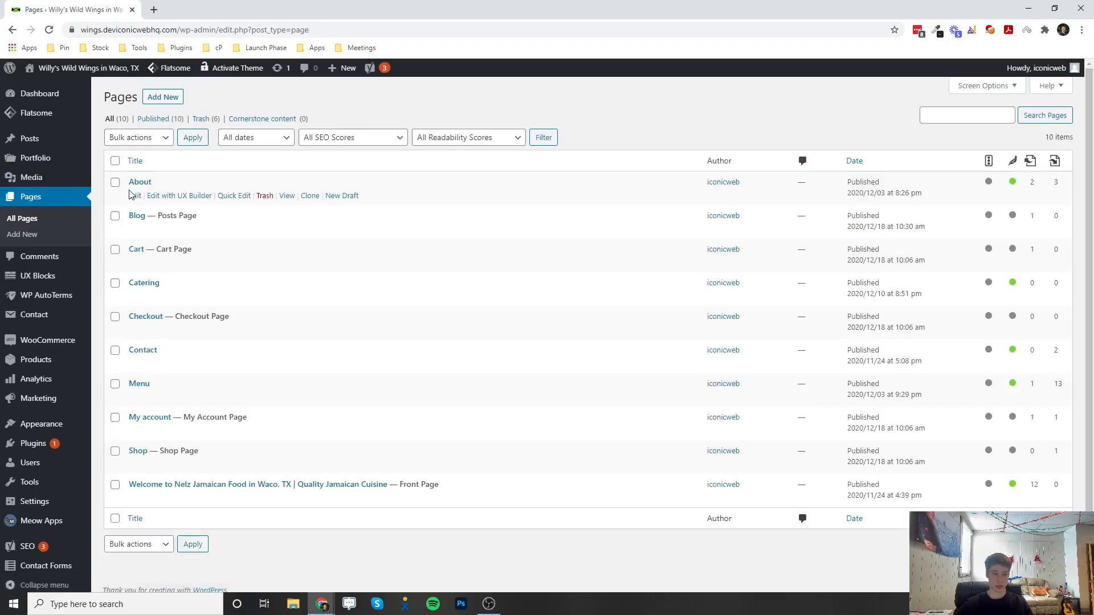
mouse_move(180, 196)
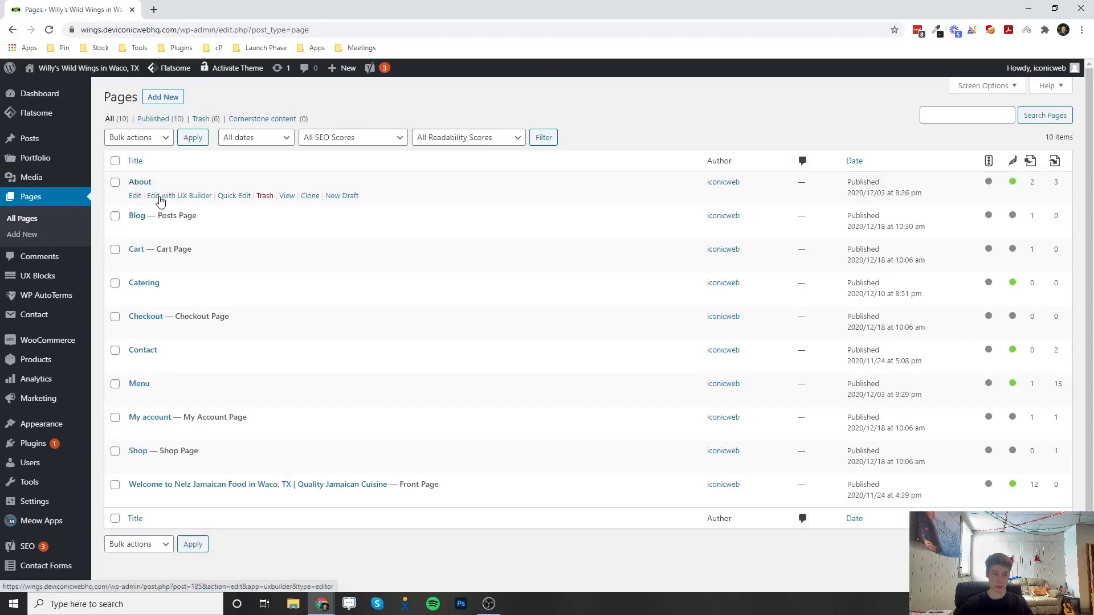
Review the About page's sections in the UX Builder preview, scrolling down and back up.
click(179, 196)
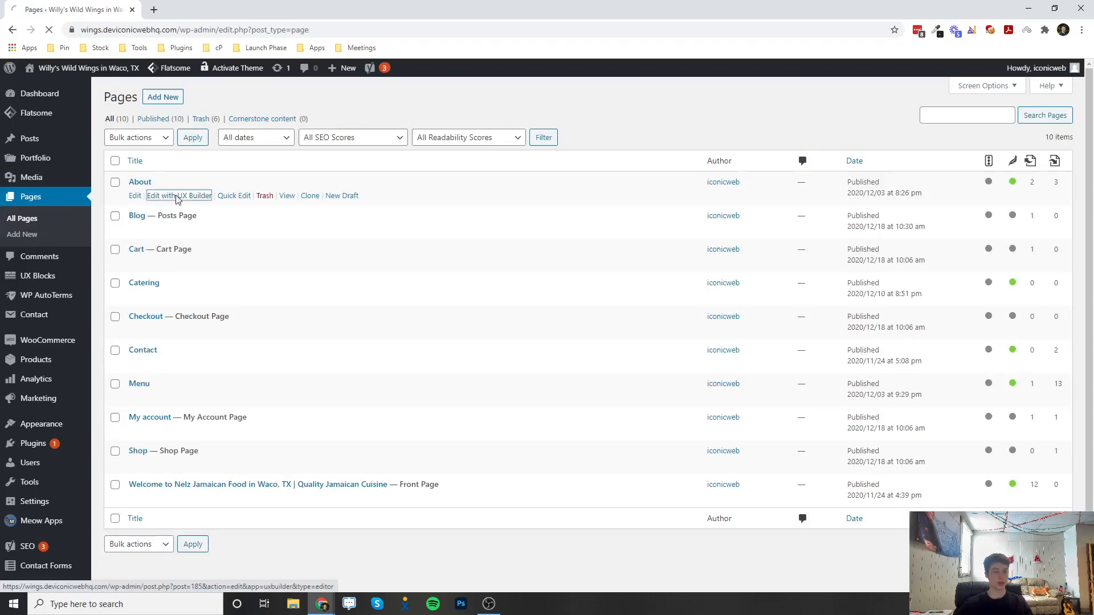
click(178, 195)
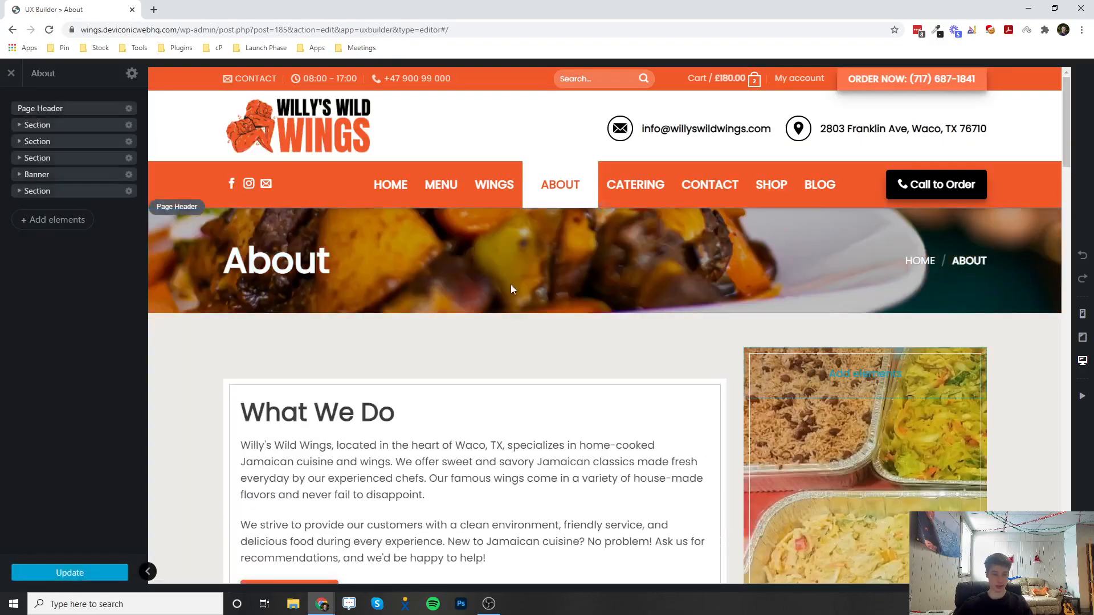
scroll(down, 3)
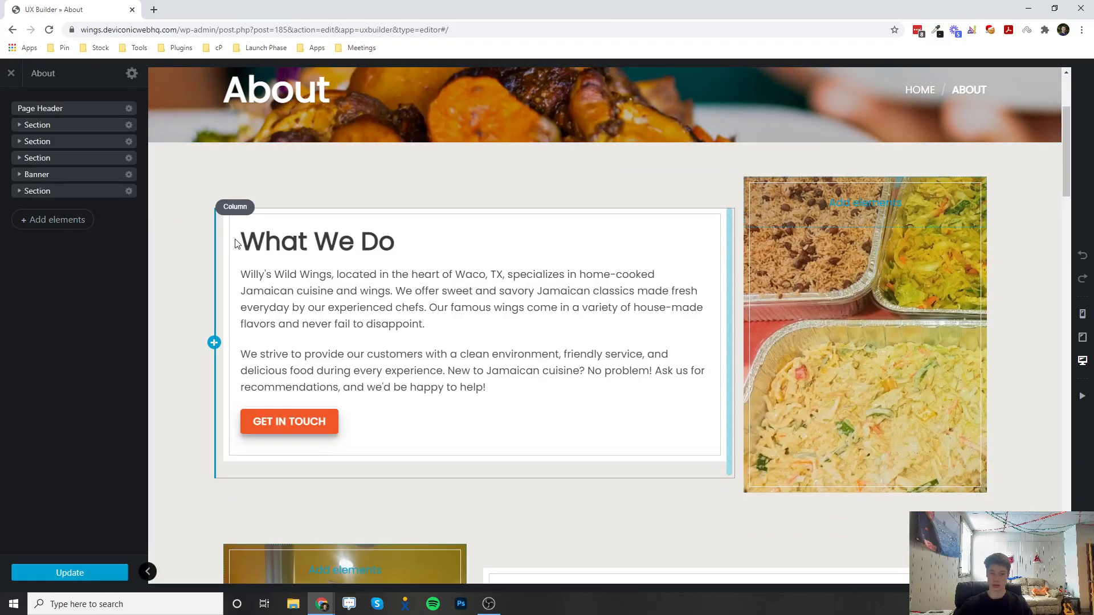
mouse_move(217, 248)
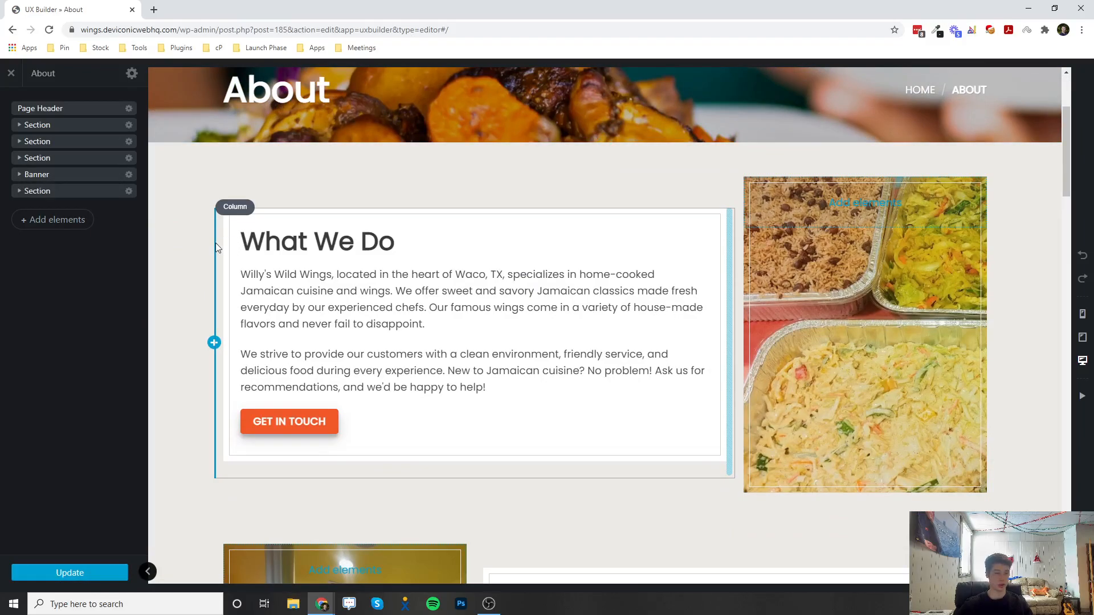
scroll(down, 3)
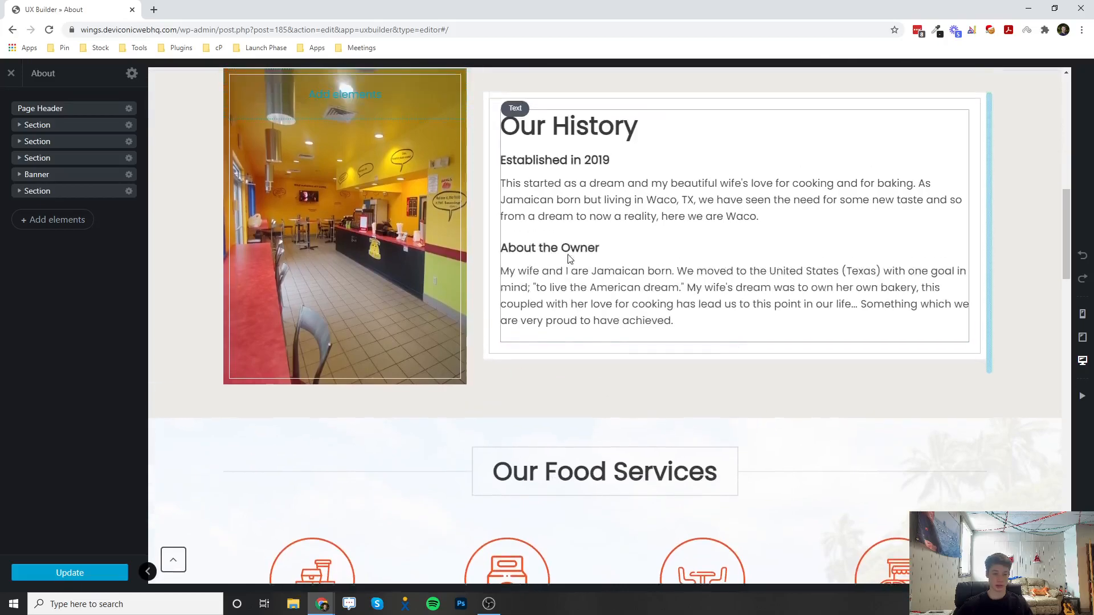
scroll(up, 3)
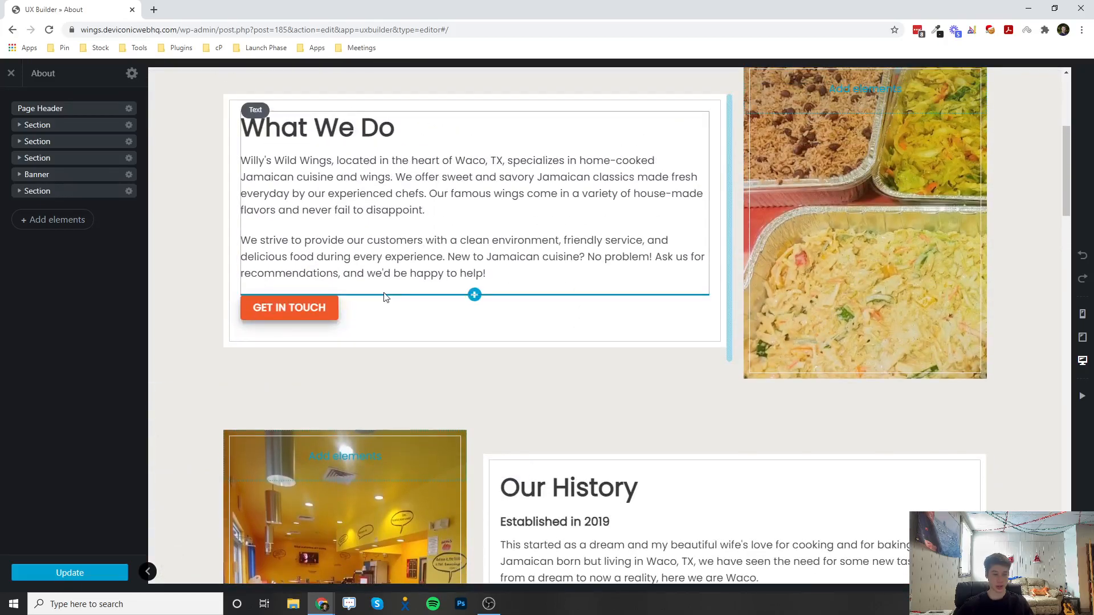
scroll(up, 3)
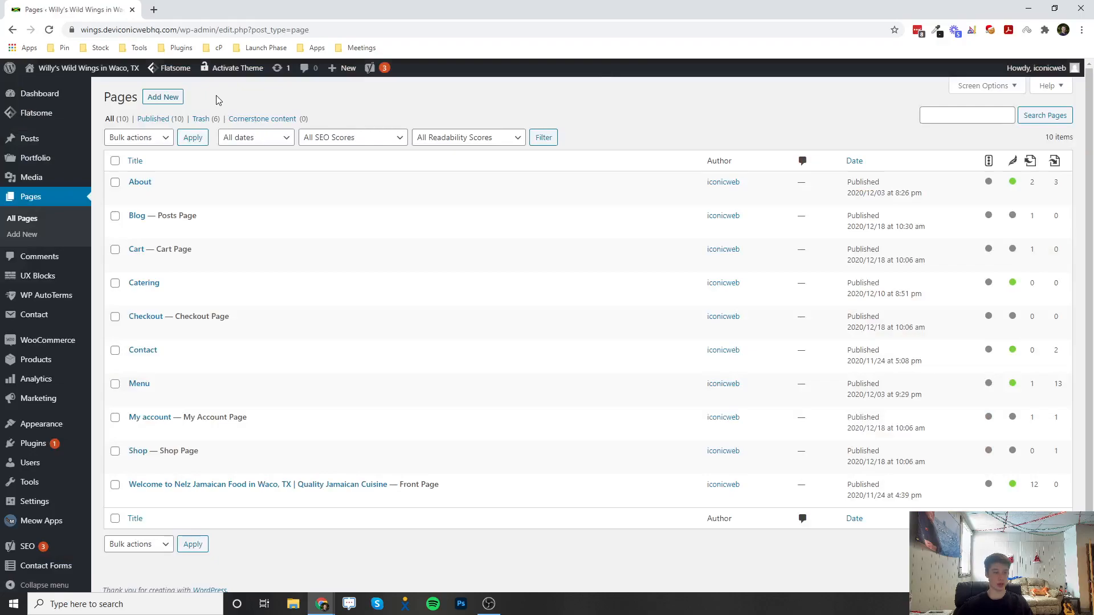
Publish a new page titled 'test' with the Page - Full Width template.
click(163, 96)
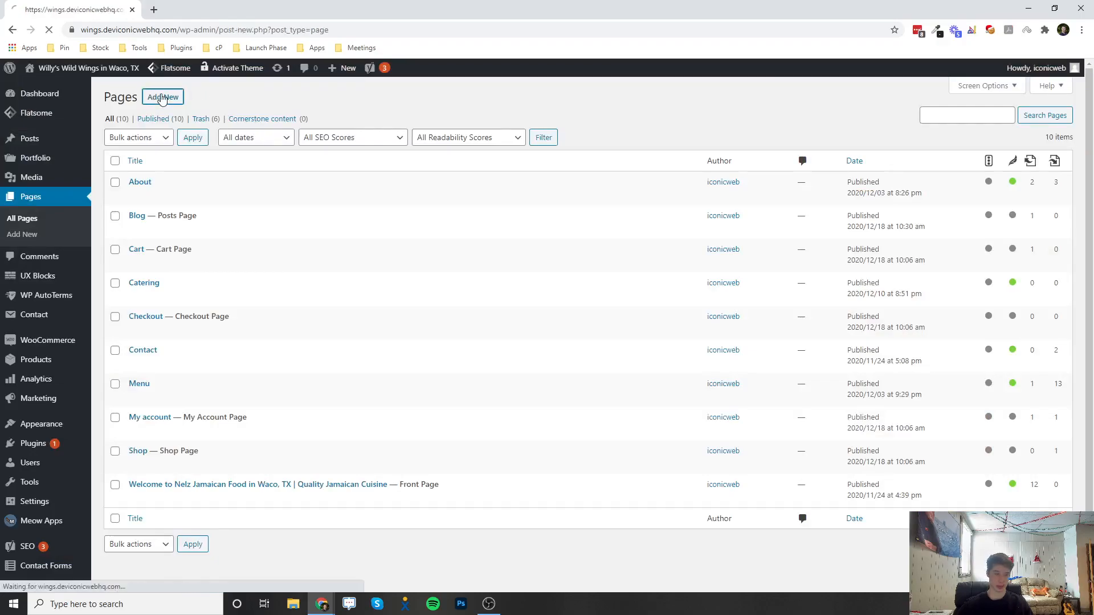
click(162, 97)
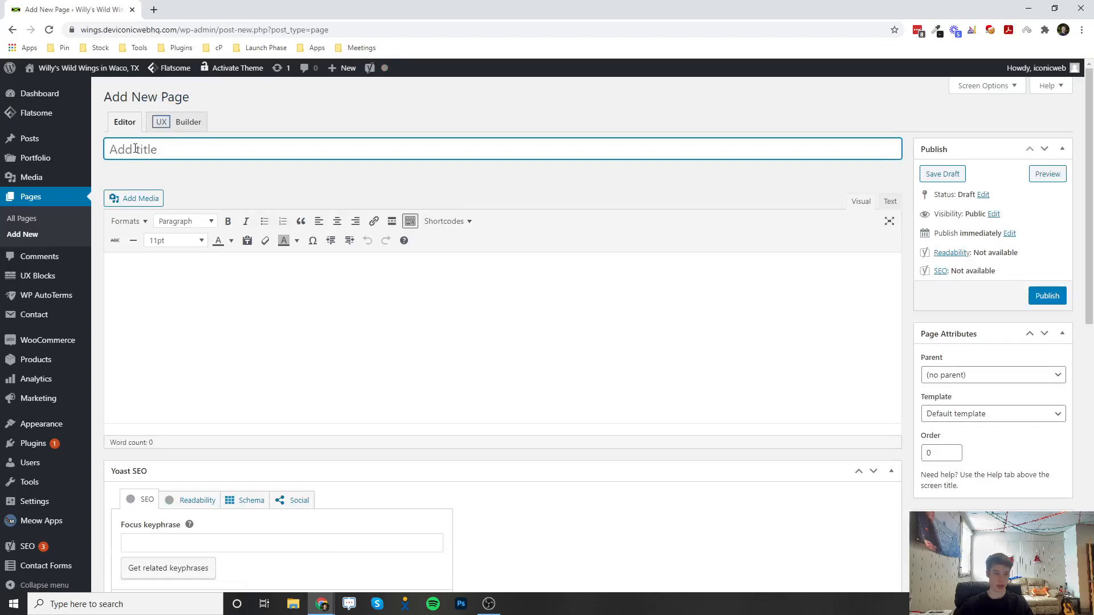
text(test)
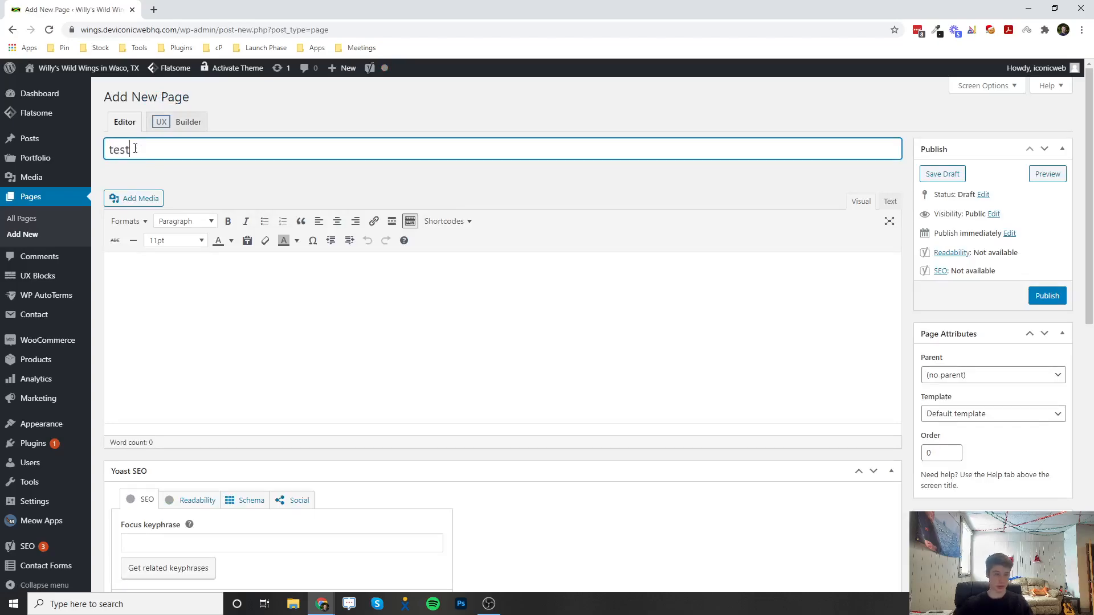
click(991, 413)
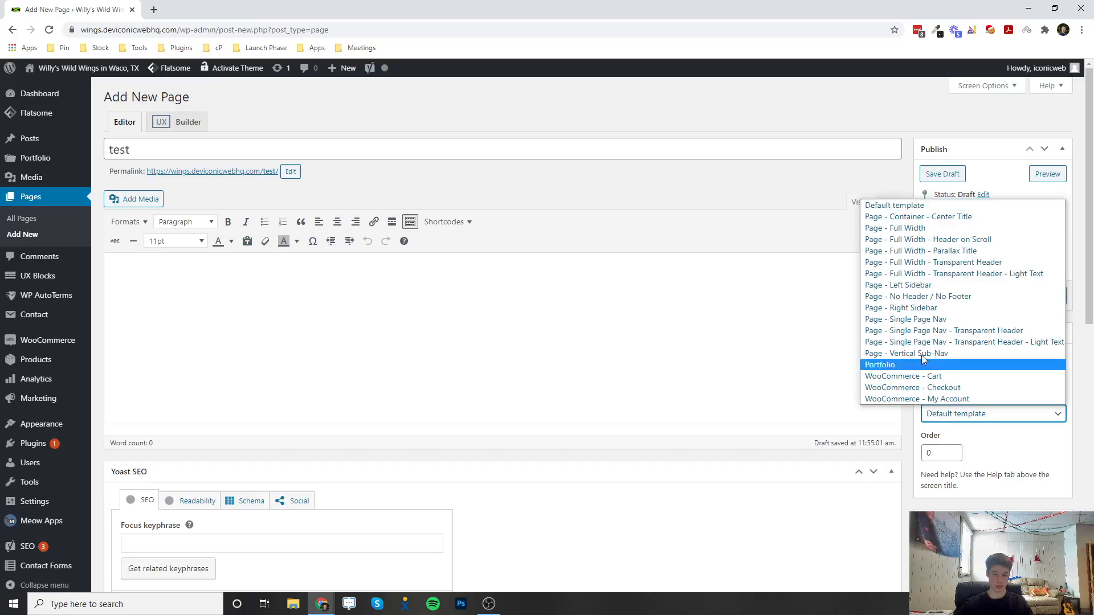
click(894, 227)
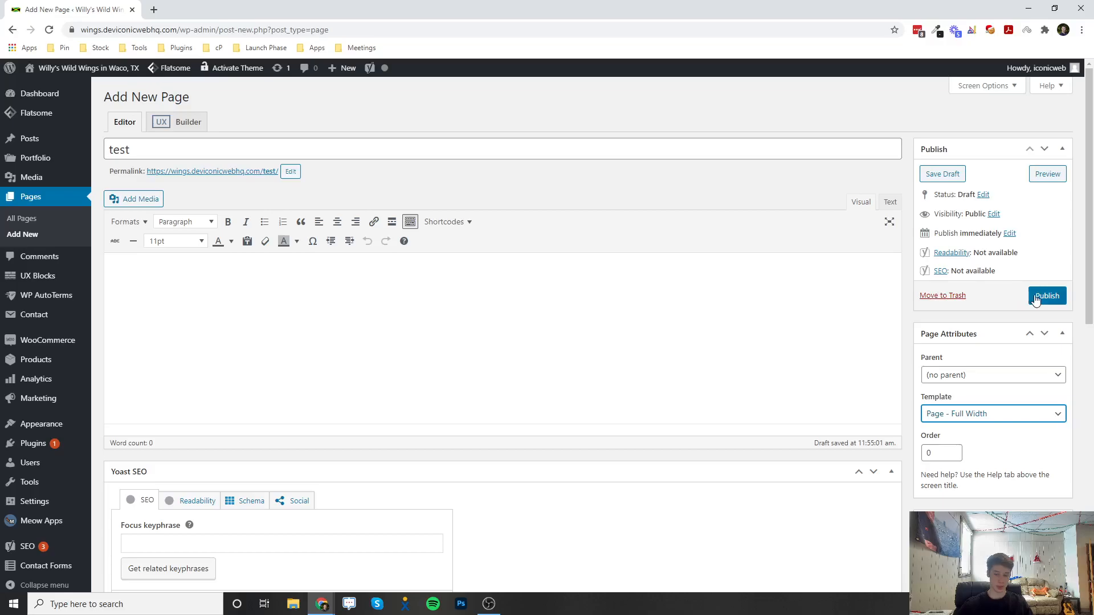
click(1047, 295)
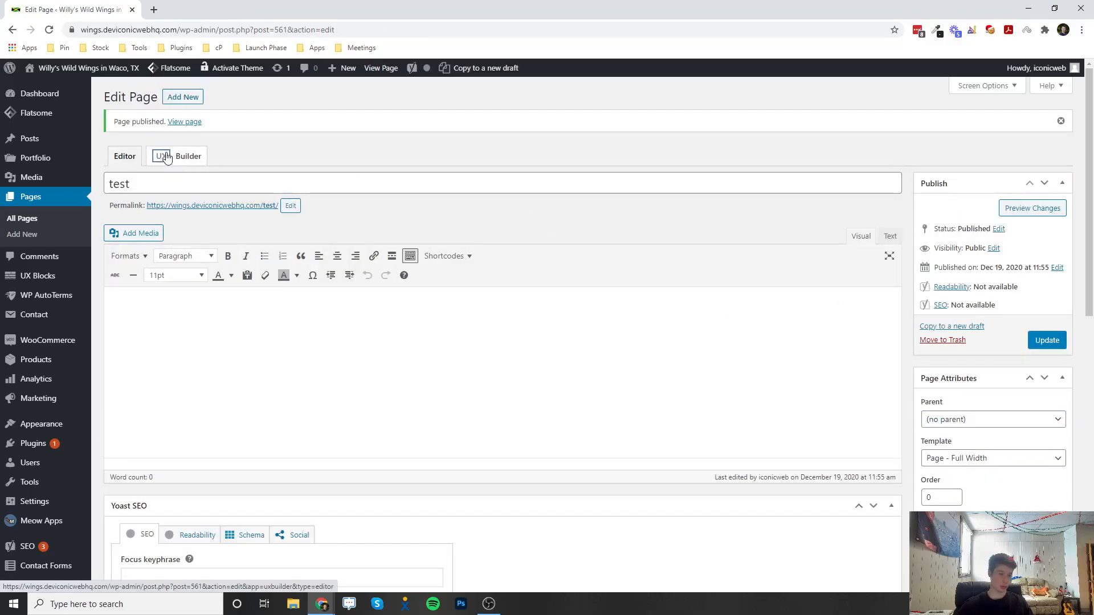
Load the new test page in the UX Builder.
click(176, 156)
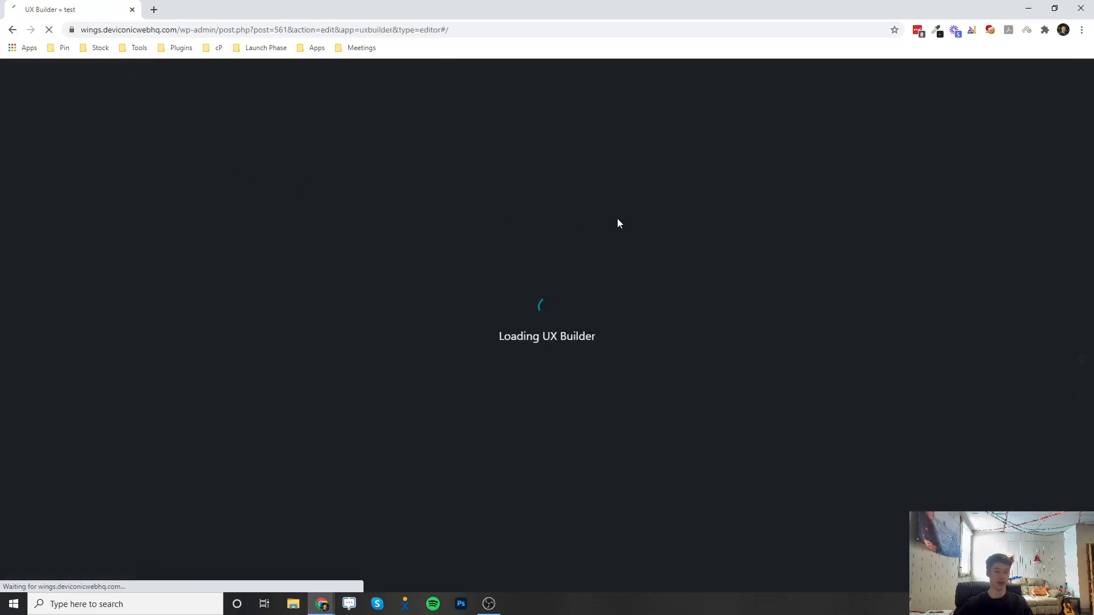